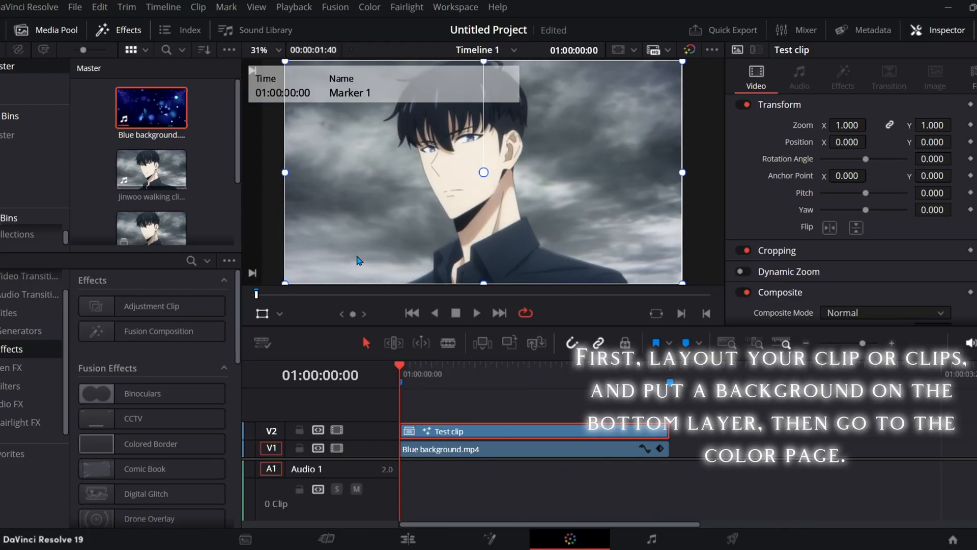
Switch to the Color page and pick the Pen window tool for a freehand mask.
left_click(369, 7)
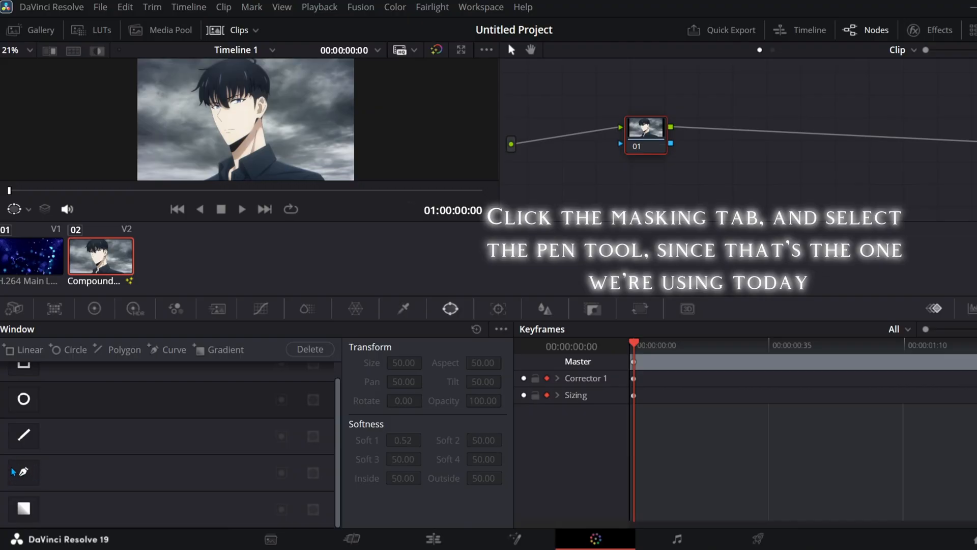
left_click(23, 471)
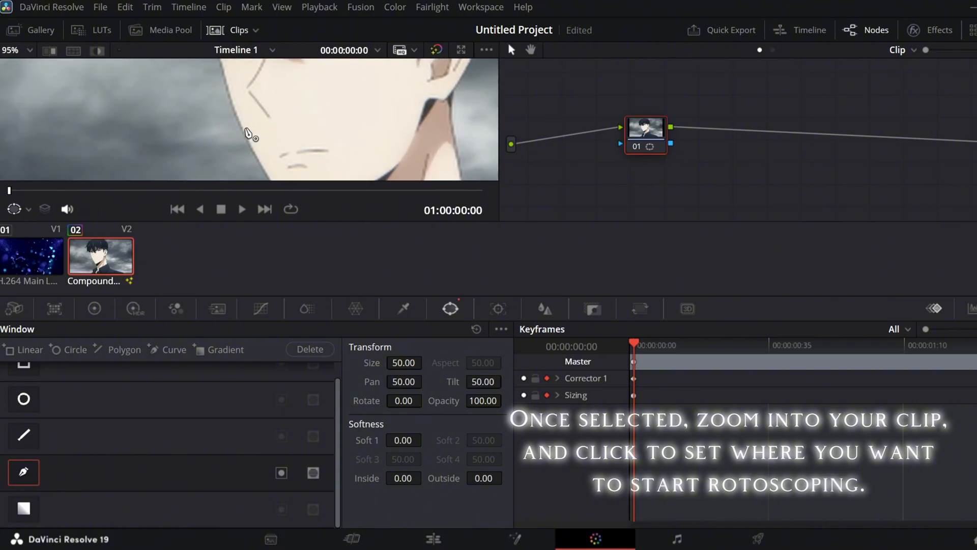
Place the first pen mask point on the character's head outline.
left_click(249, 136)
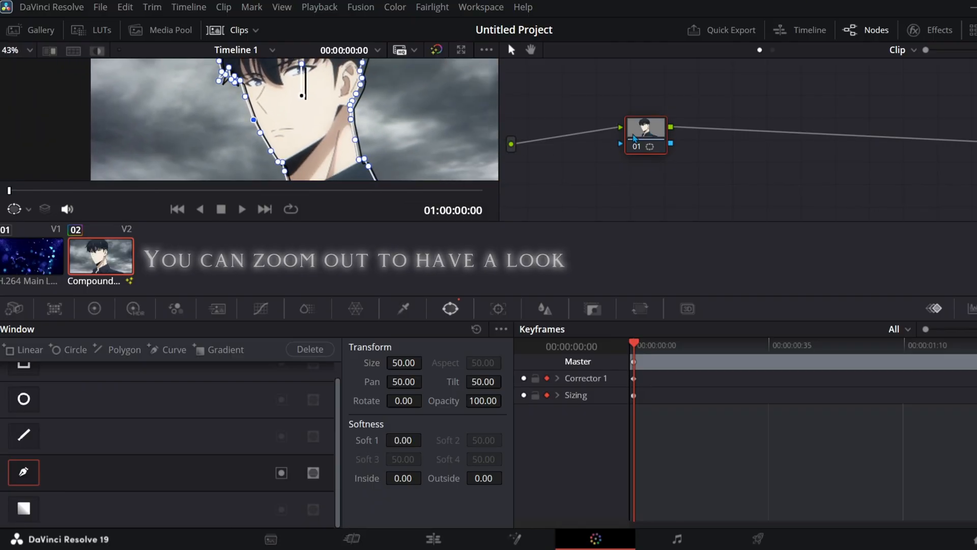
scroll("down", 3)
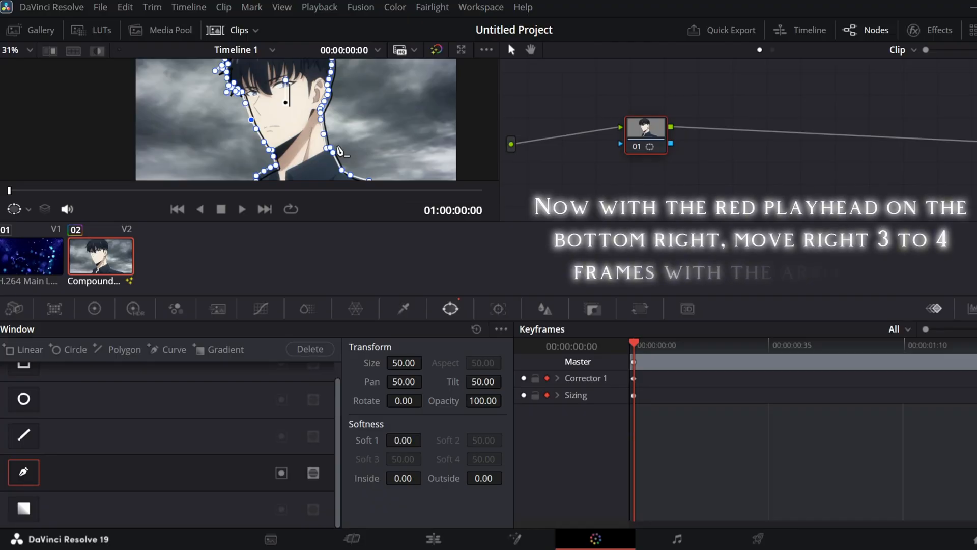
Step forward two frames to reach the next mask keyframe position.
key("right")
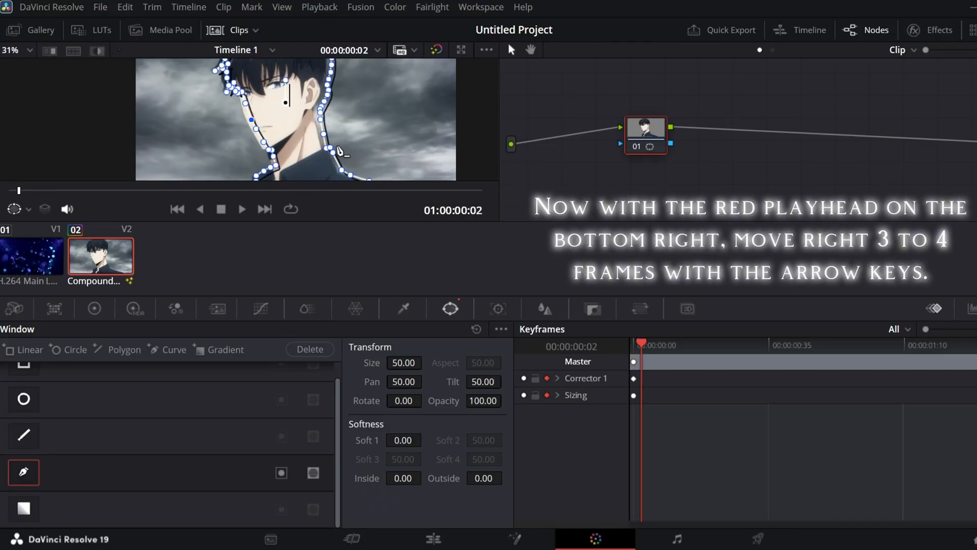
key("Right")
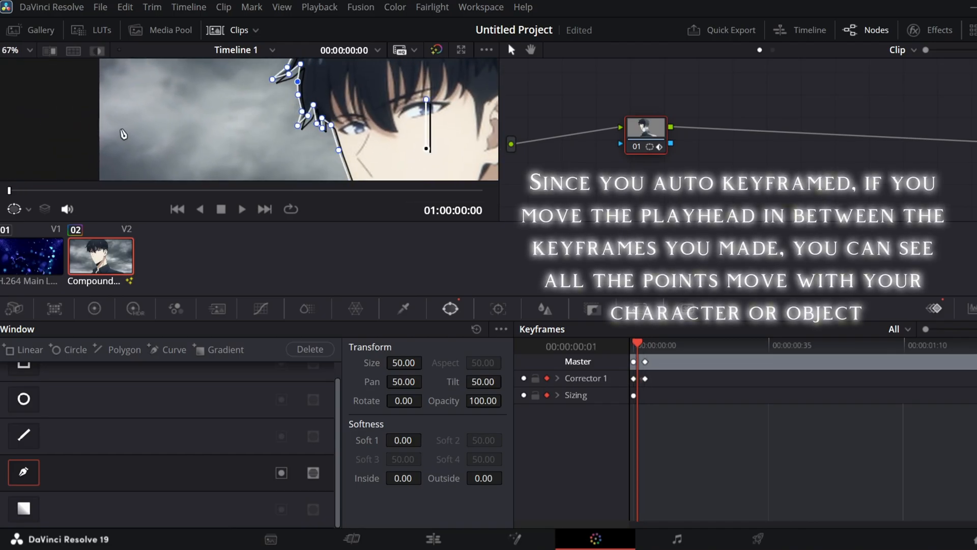
Refit the mask outline and move a point to follow the hair edge.
left_click_drag(638, 344, 647, 344)
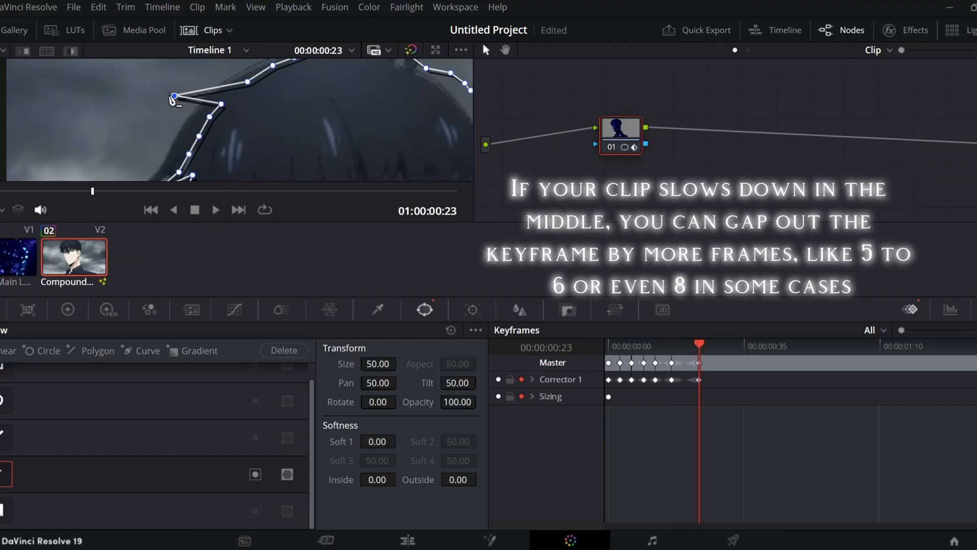
left_click_drag(174, 96, 200, 111)
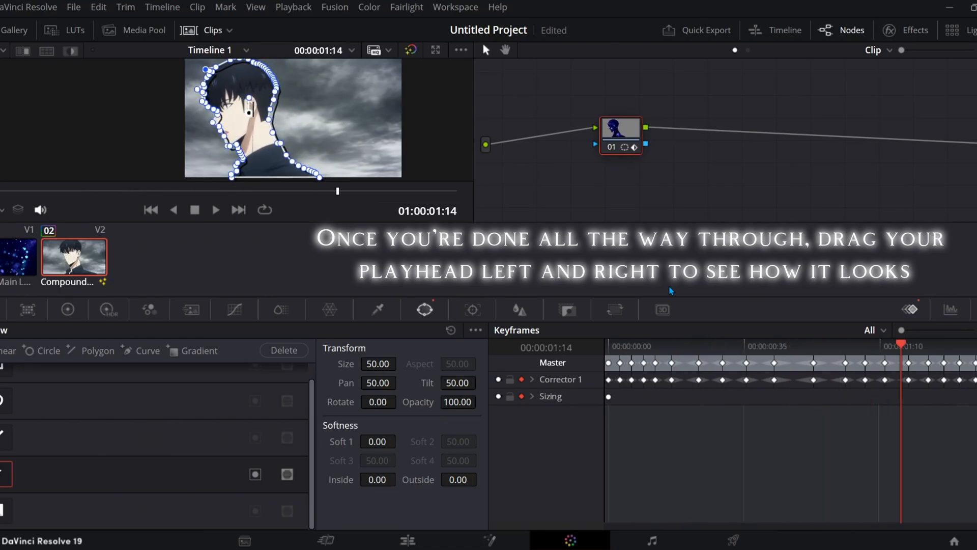
left_click_drag(900, 358, 969, 359)
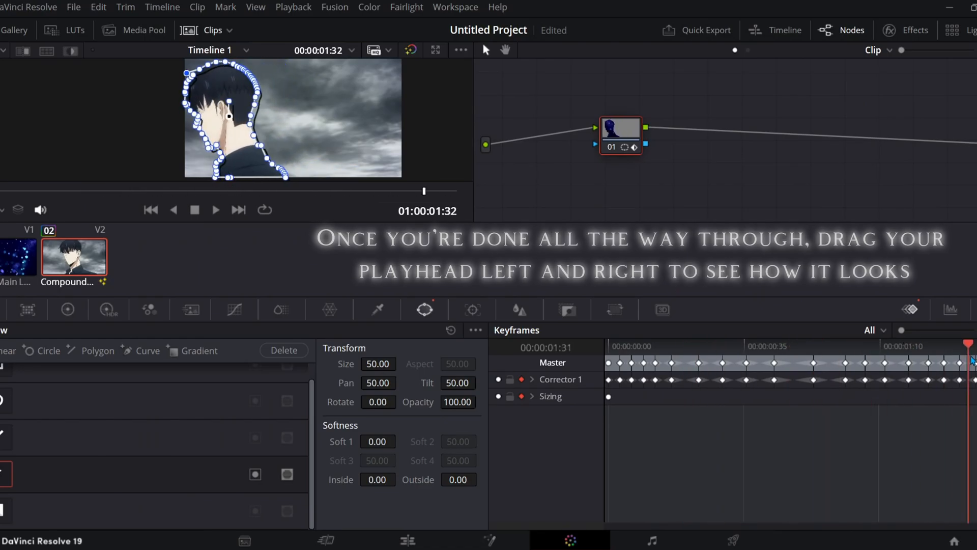
left_click_drag(972, 360, 609, 361)
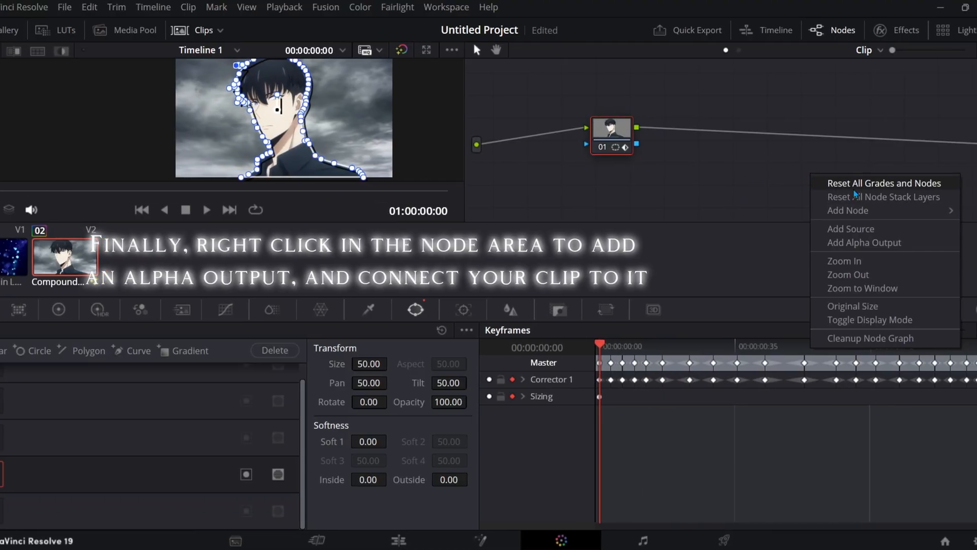
Add an alpha output to the node graph and view the composite on the Edit page.
left_click(864, 242)
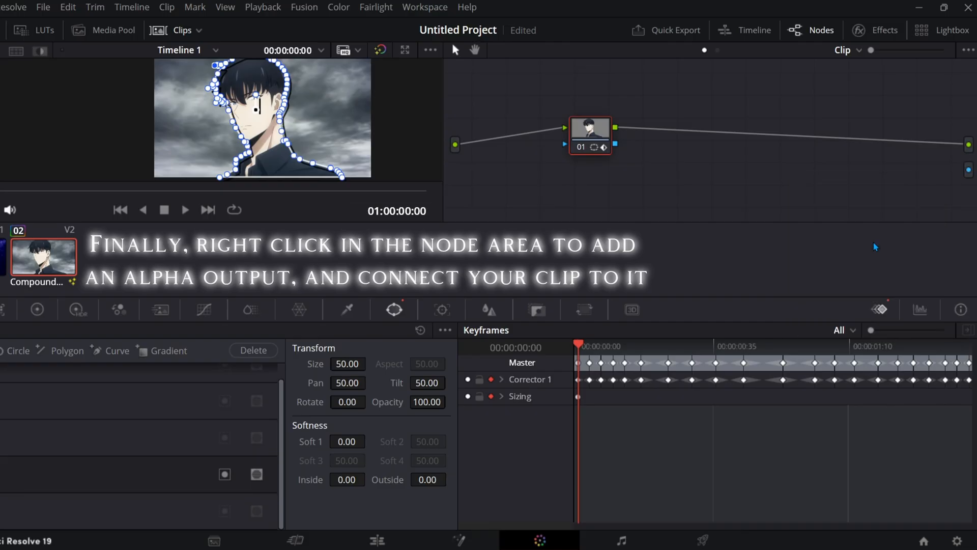
mouse_move(616, 149)
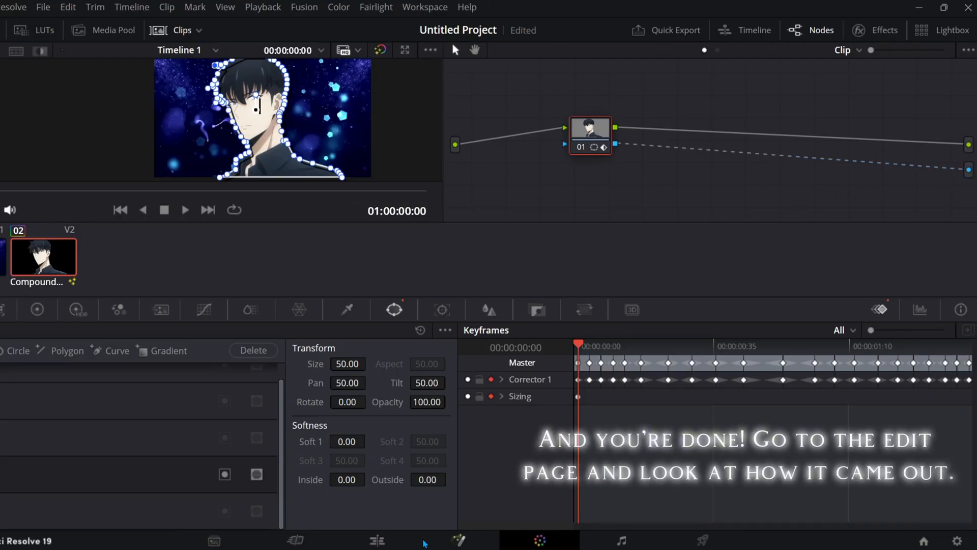
left_click(375, 539)
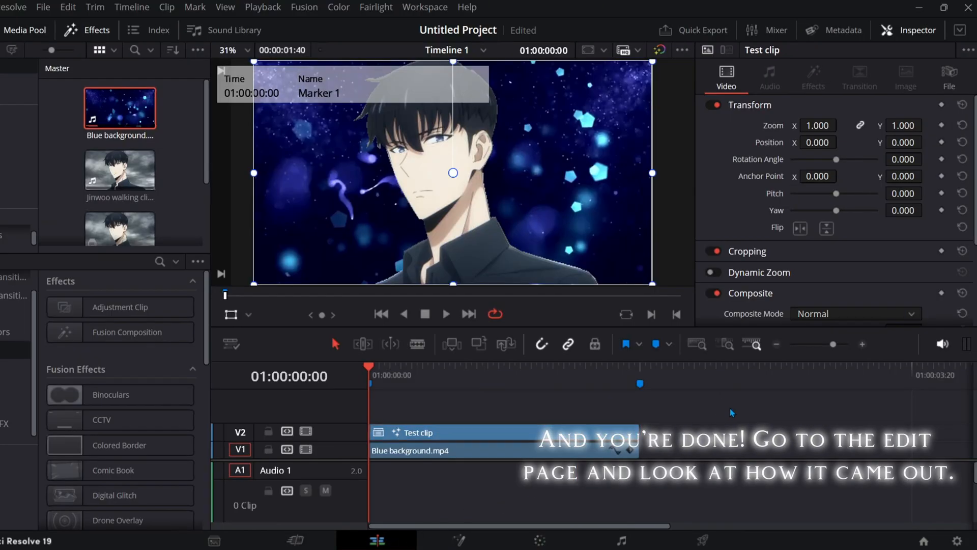